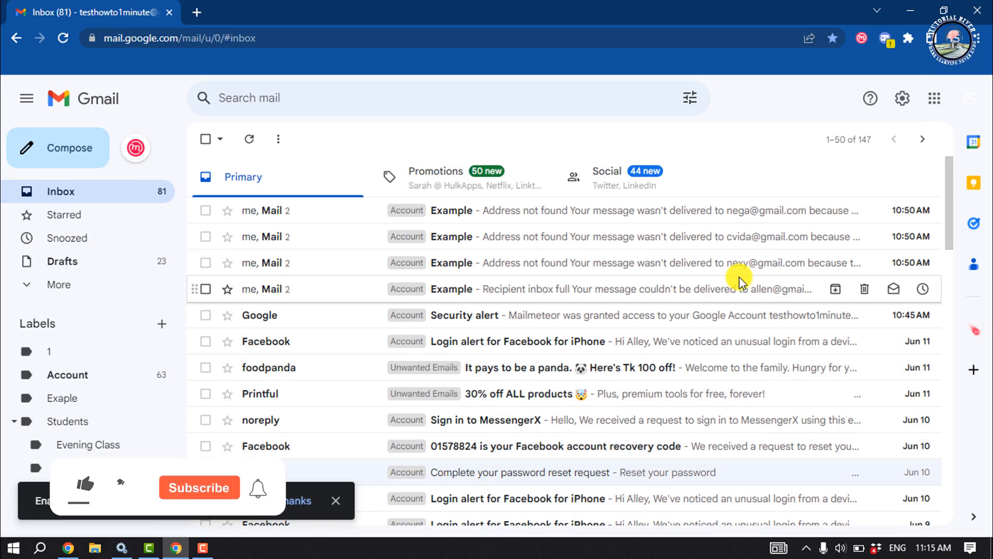
Step: Open Gmail's full settings on the Accounts and Import page
left_click(84, 486)
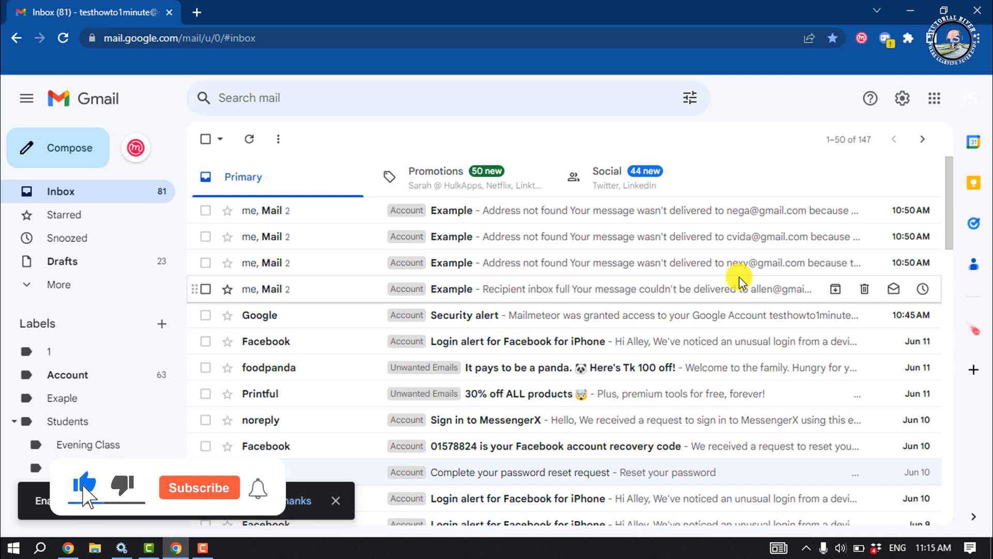
left_click(199, 488)
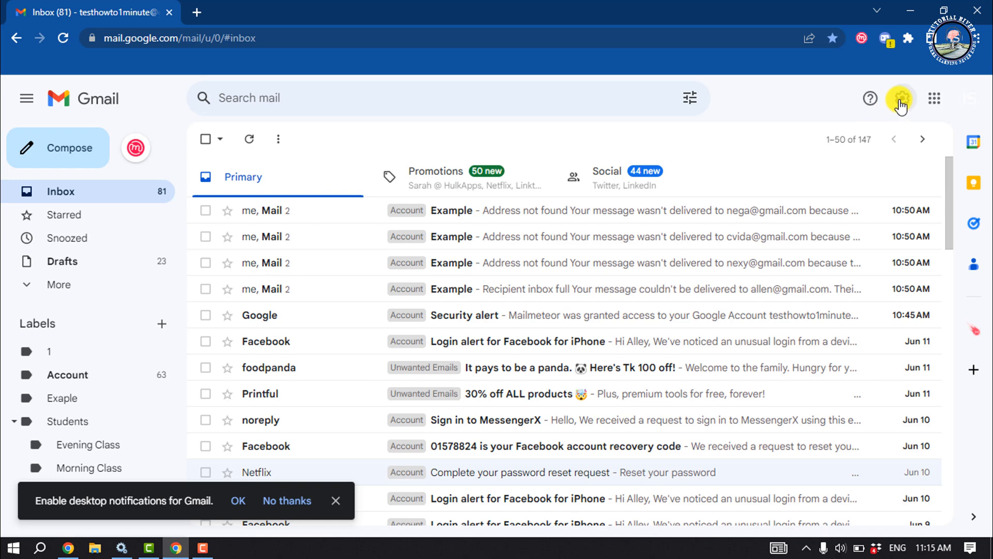
left_click(901, 98)
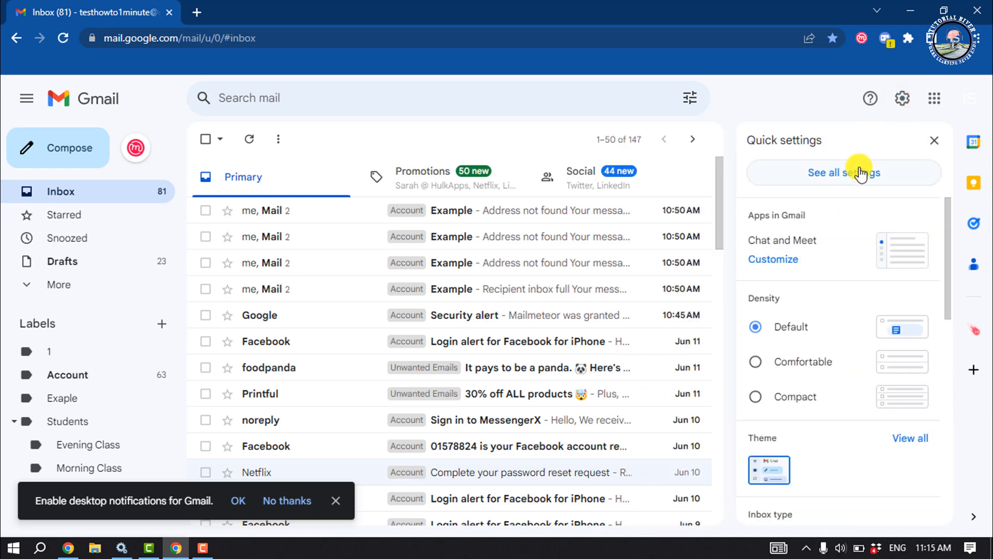
left_click(843, 172)
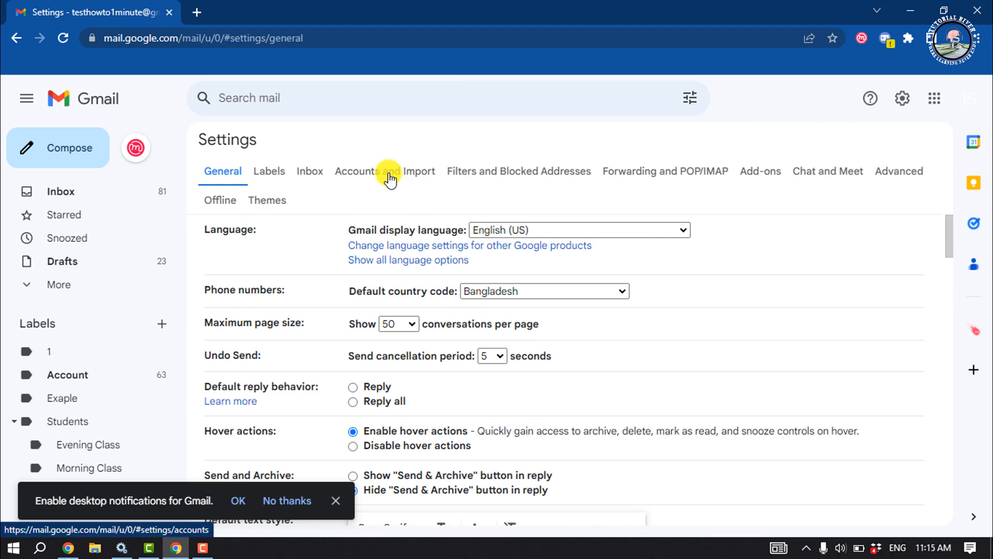
left_click(356, 171)
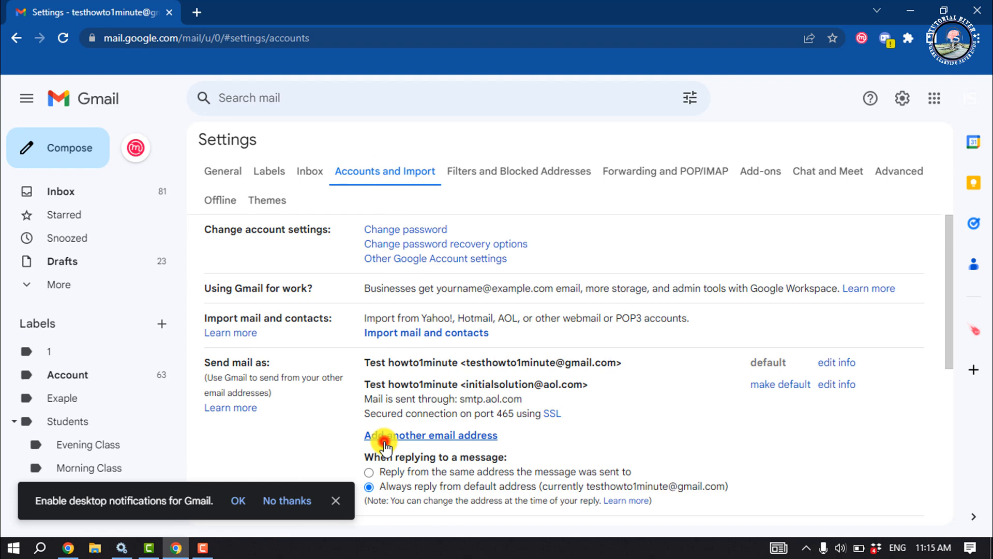
left_click(431, 435)
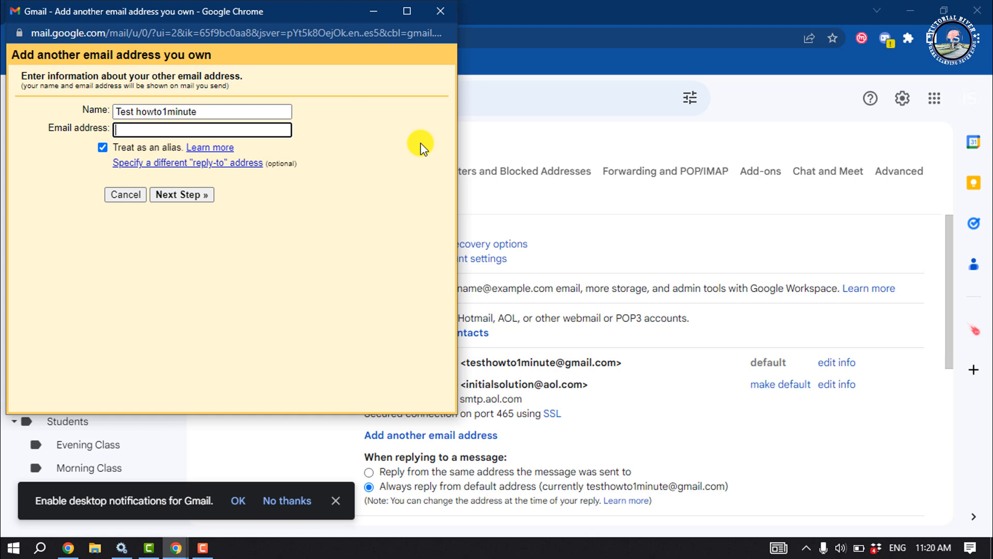
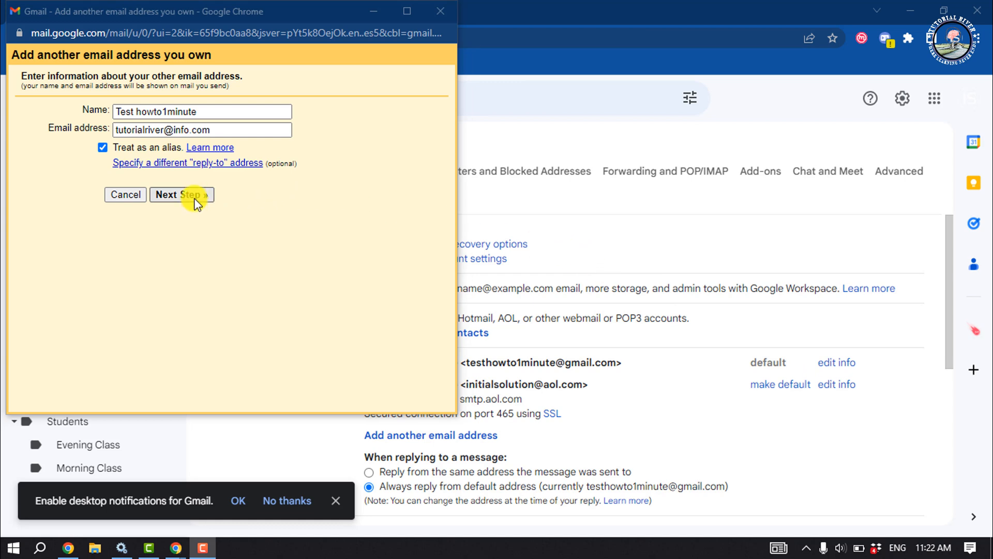
left_click(181, 195)
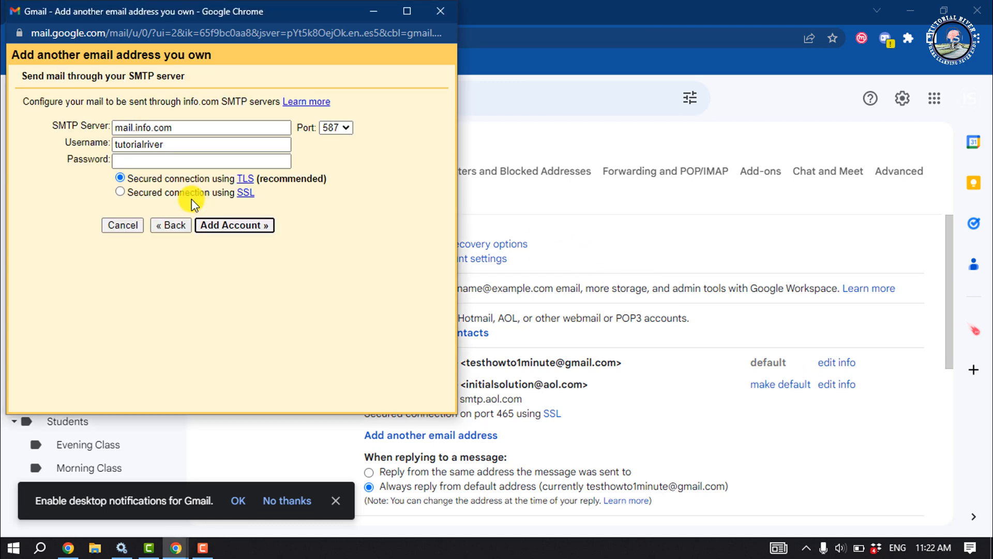
left_click(336, 128)
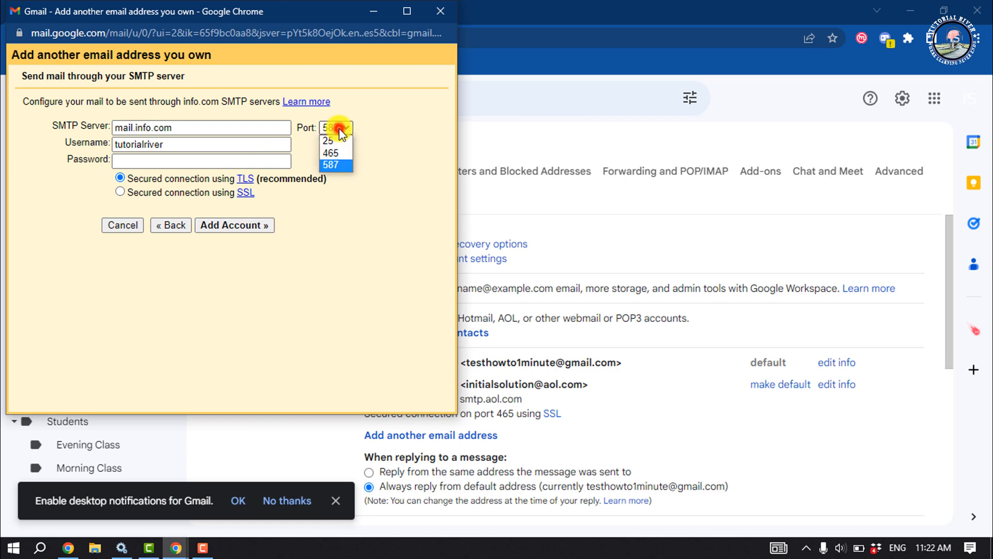
left_click(331, 152)
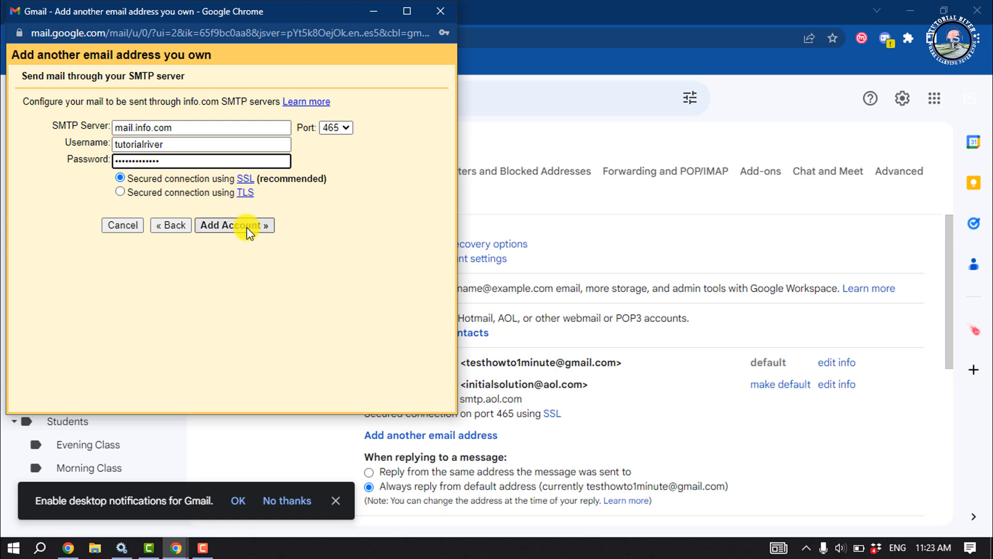
left_click(233, 225)
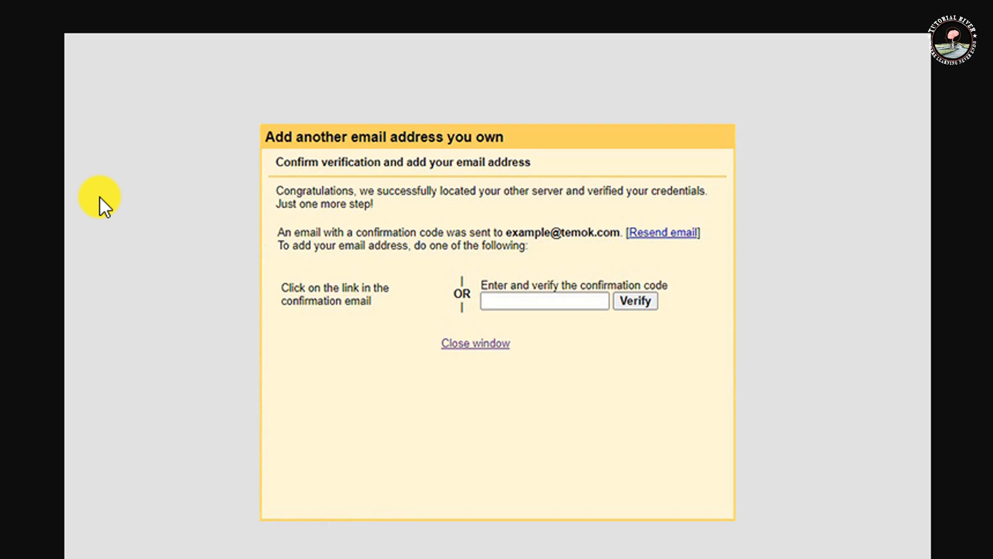
mouse_move(133, 225)
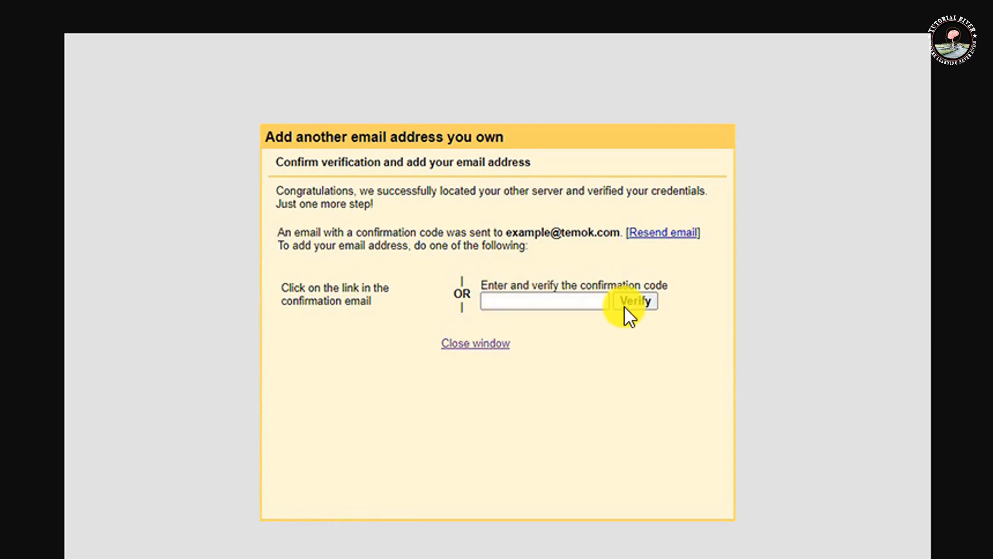
mouse_move(615, 348)
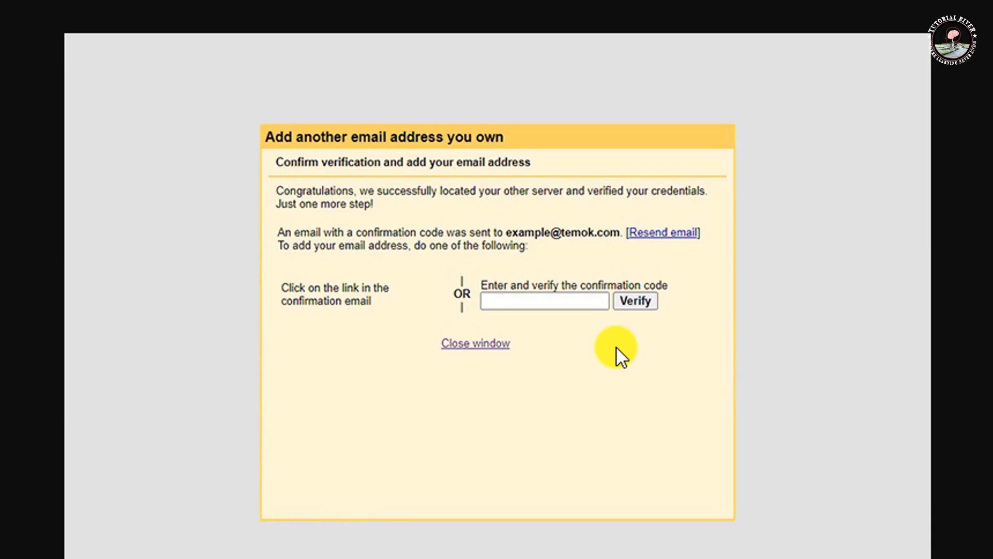
Step: Verify the new address with the emailed confirmation code
left_click(475, 342)
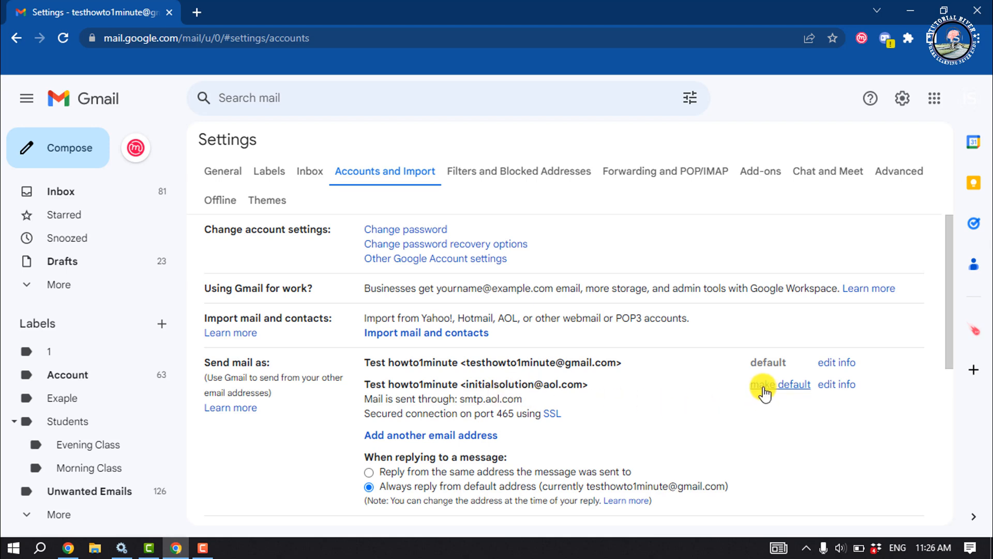
mouse_move(697, 389)
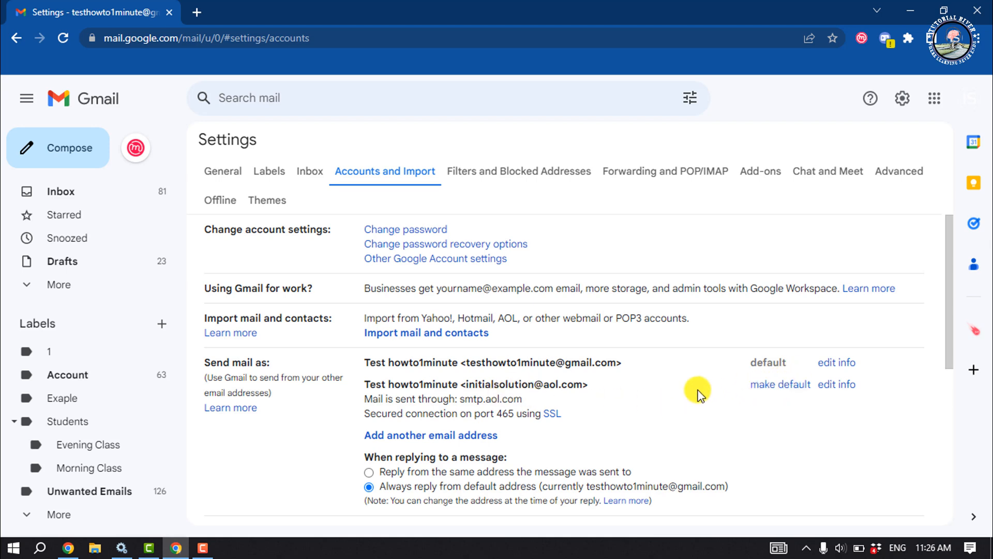